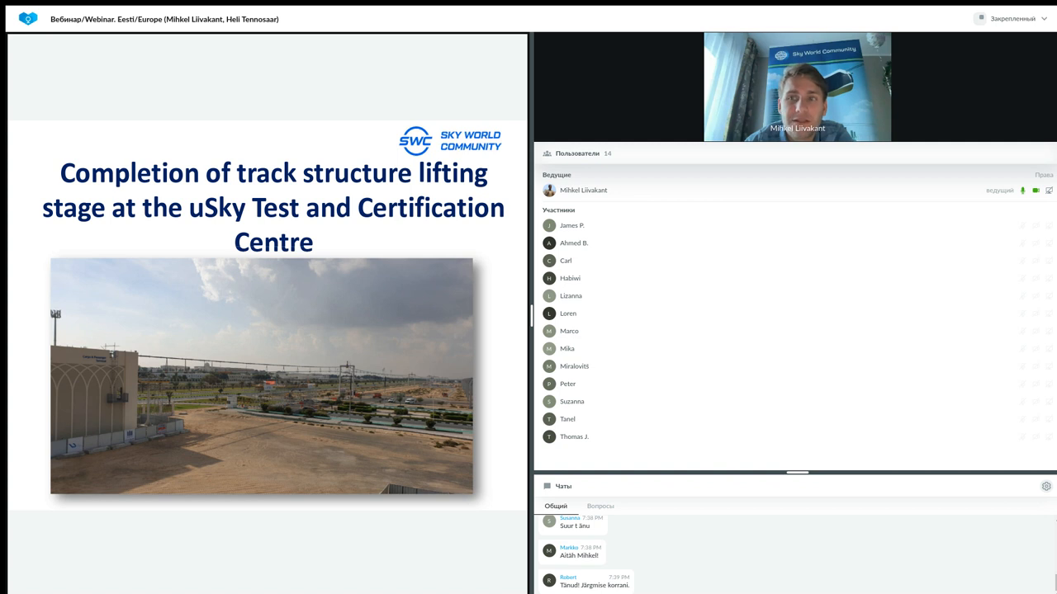
- Advance from the track lifting slide to the 'January 2023 – Sharjah' photo slide
key("right")
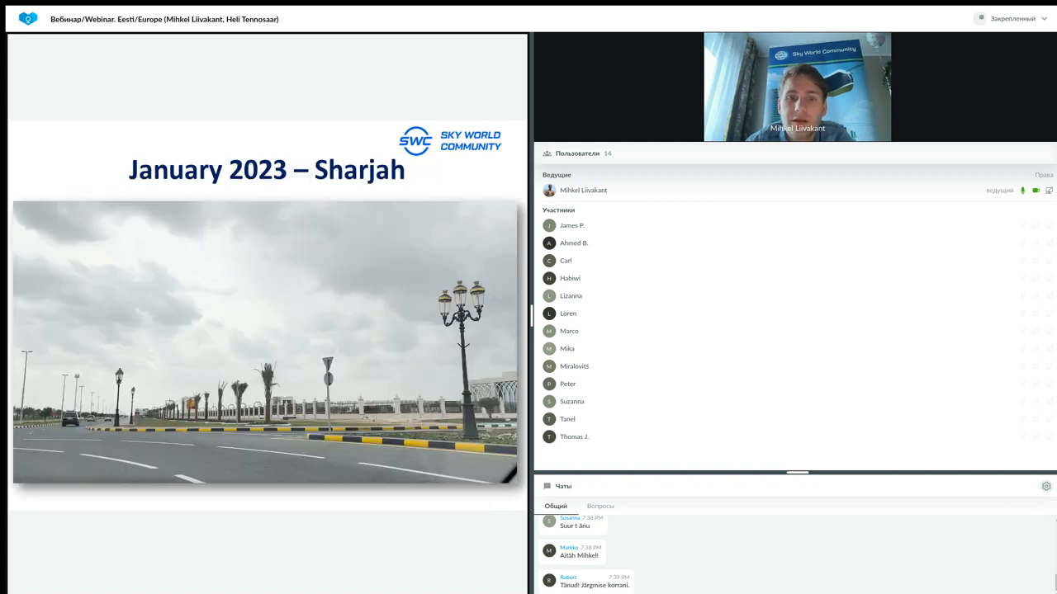